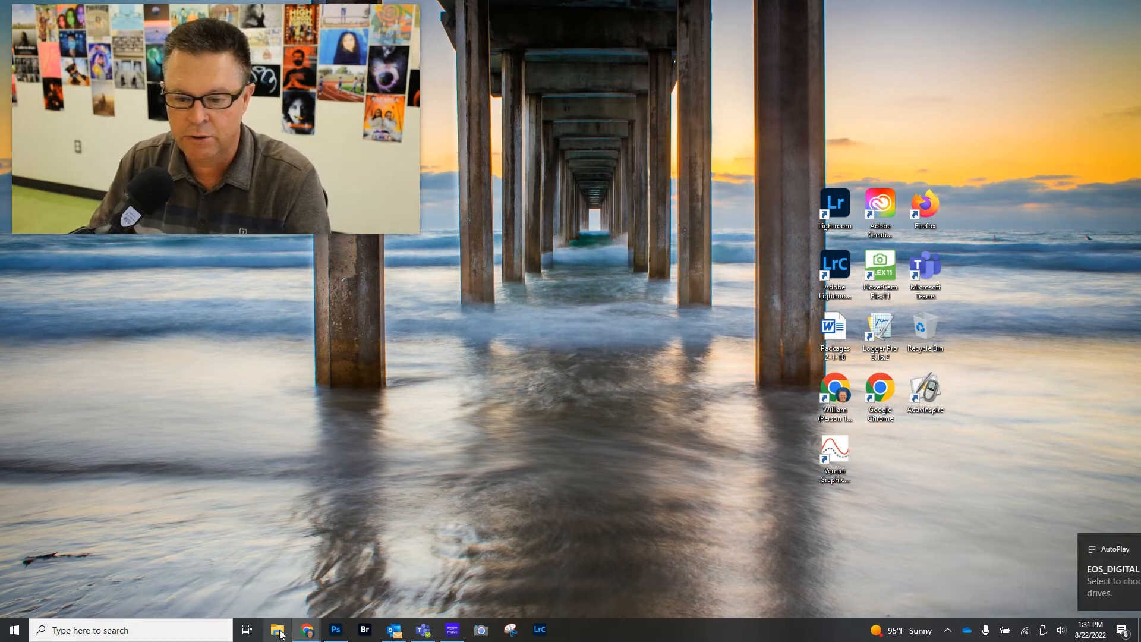
Open a new File Explorer window from the taskbar, landing on Quick access.
left_click(278, 629)
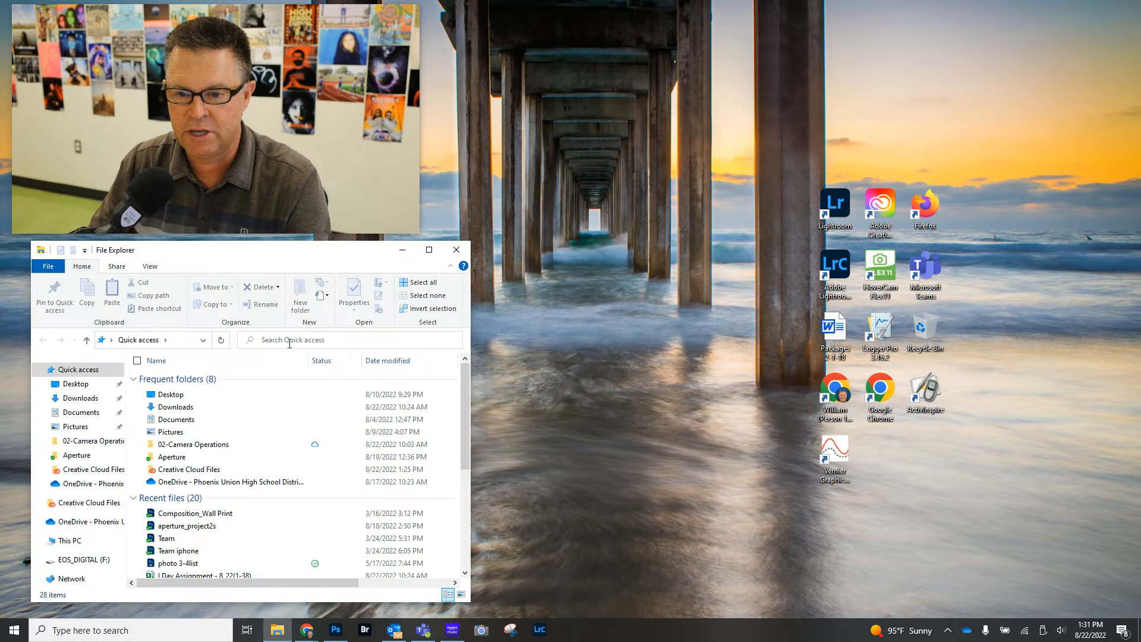
mouse_move(194, 398)
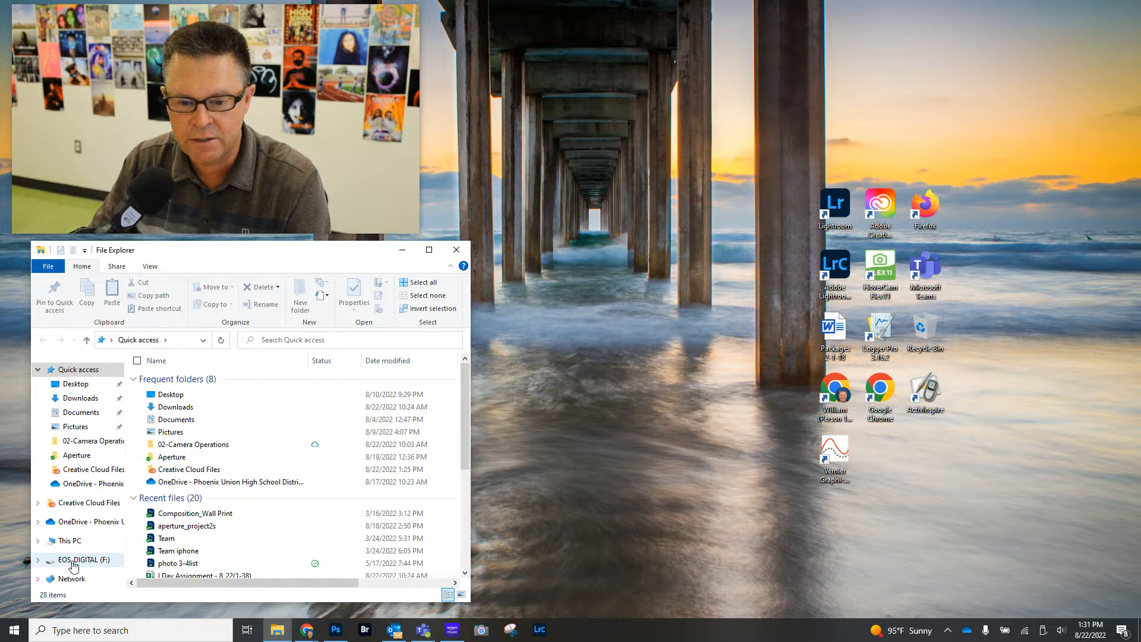
Open the EOS_DIGITAL (F:) card and show its files in List view.
left_click(82, 559)
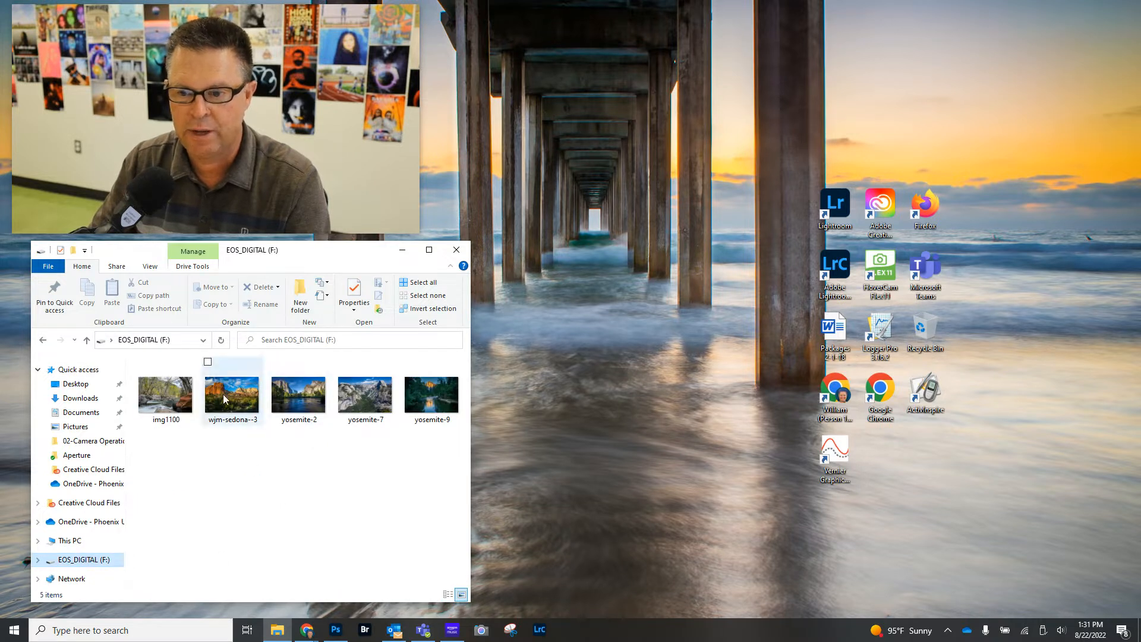
left_click(149, 266)
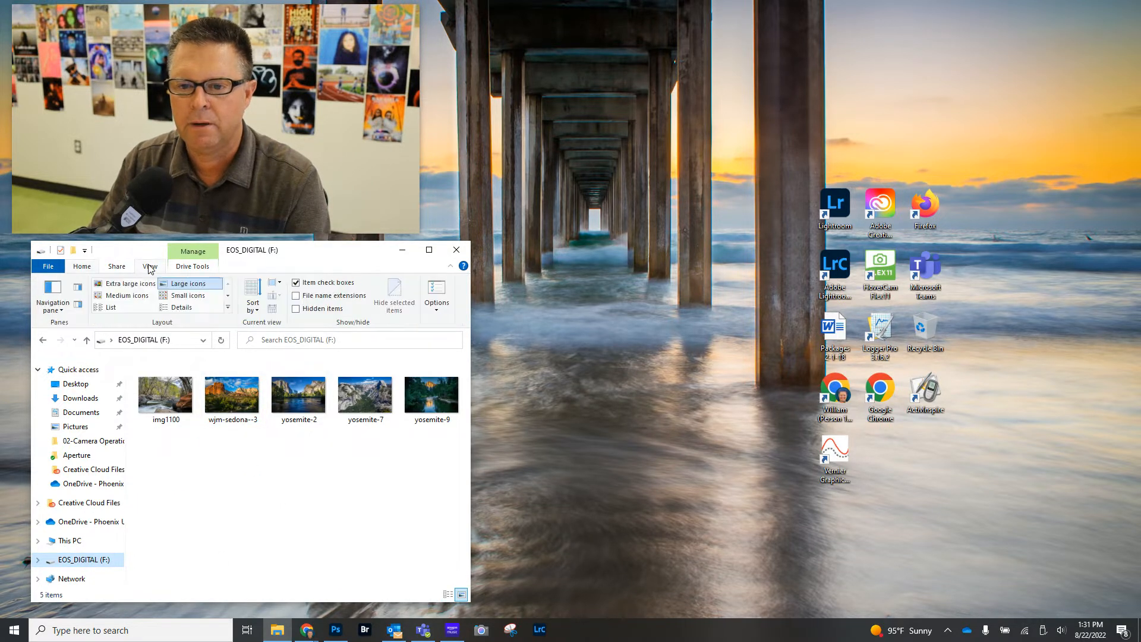
left_click(113, 308)
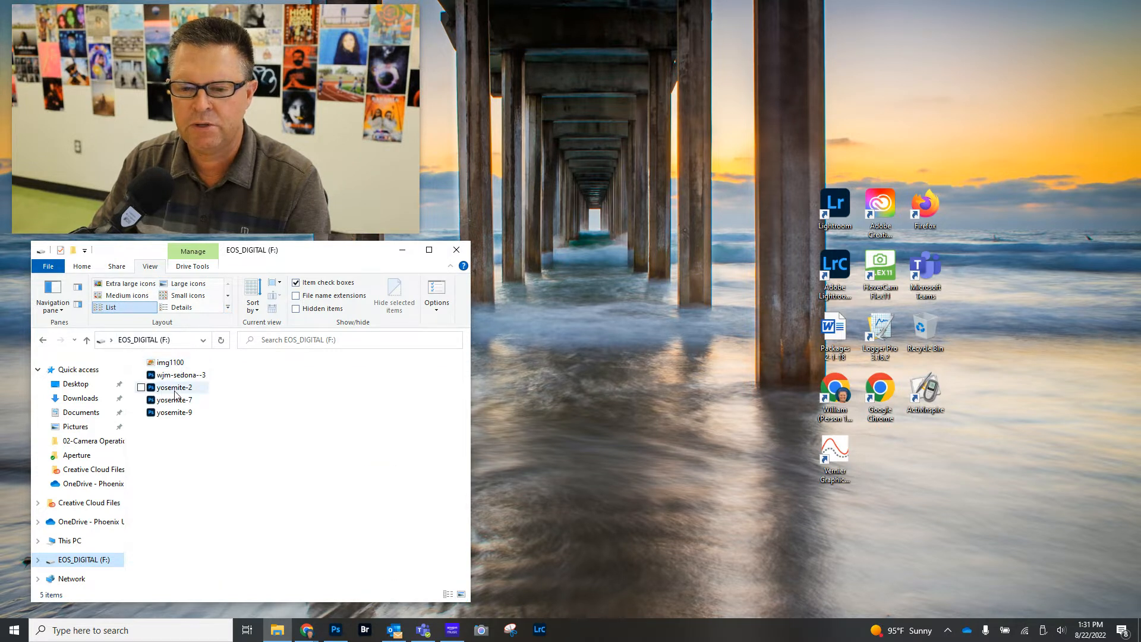
mouse_move(177, 413)
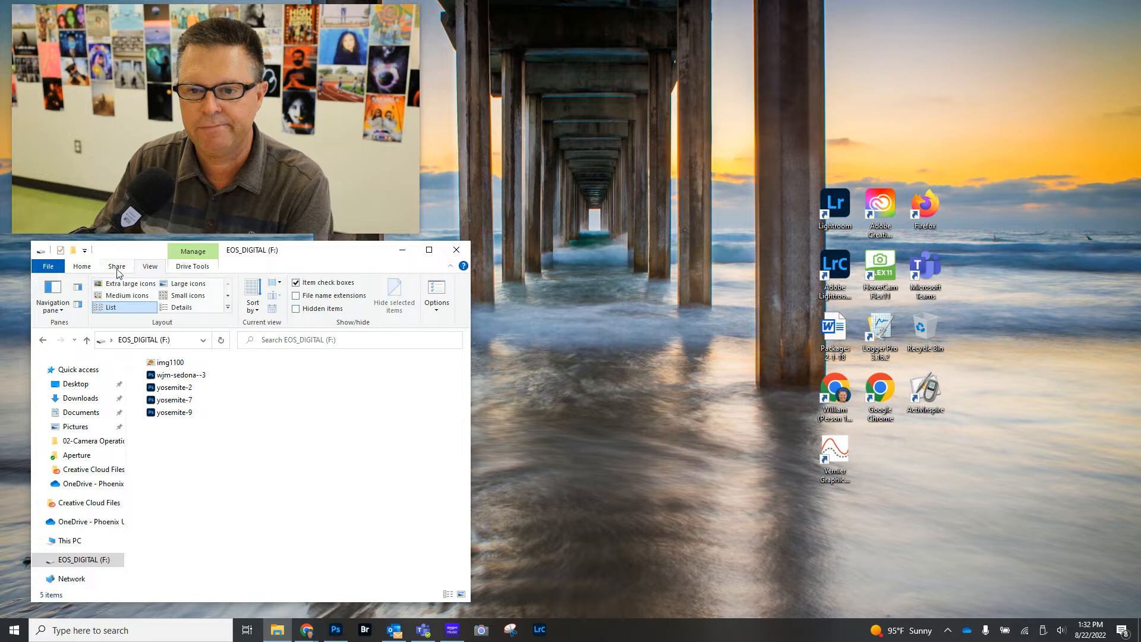
Switch the card's photos back to Large icons view.
left_click(82, 267)
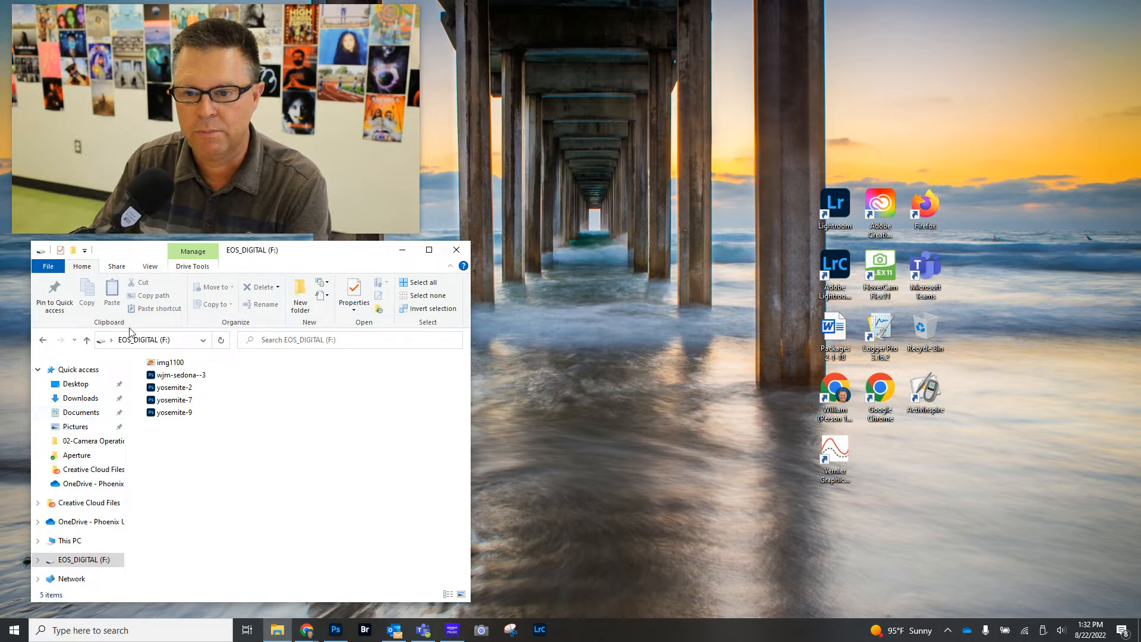
left_click(149, 266)
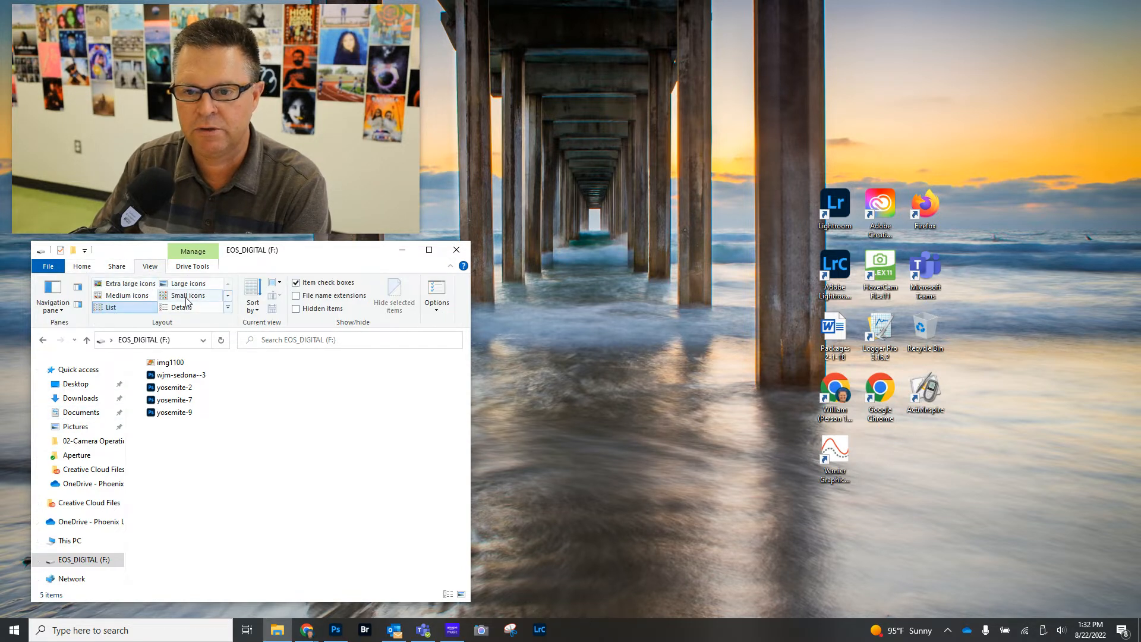
left_click(187, 283)
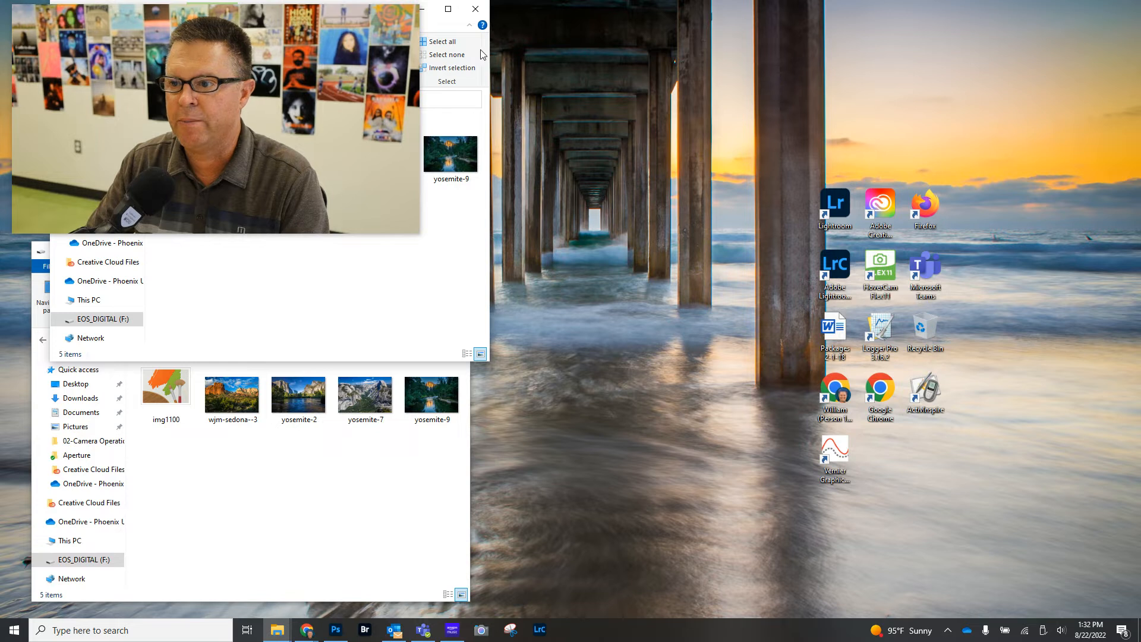
mouse_move(434, 29)
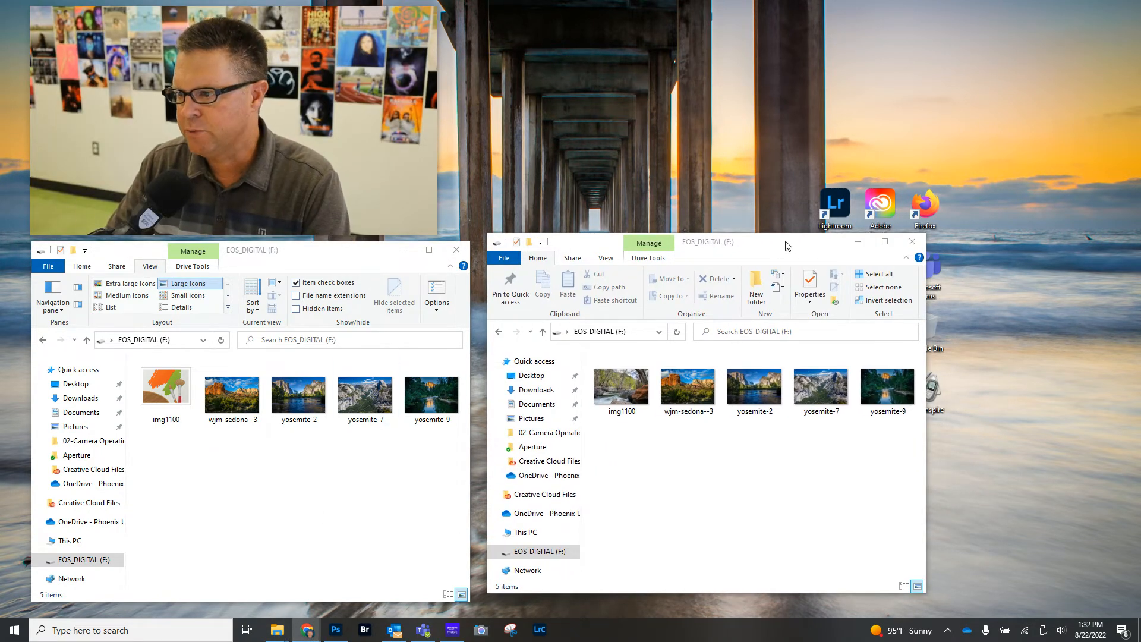
mouse_move(607, 545)
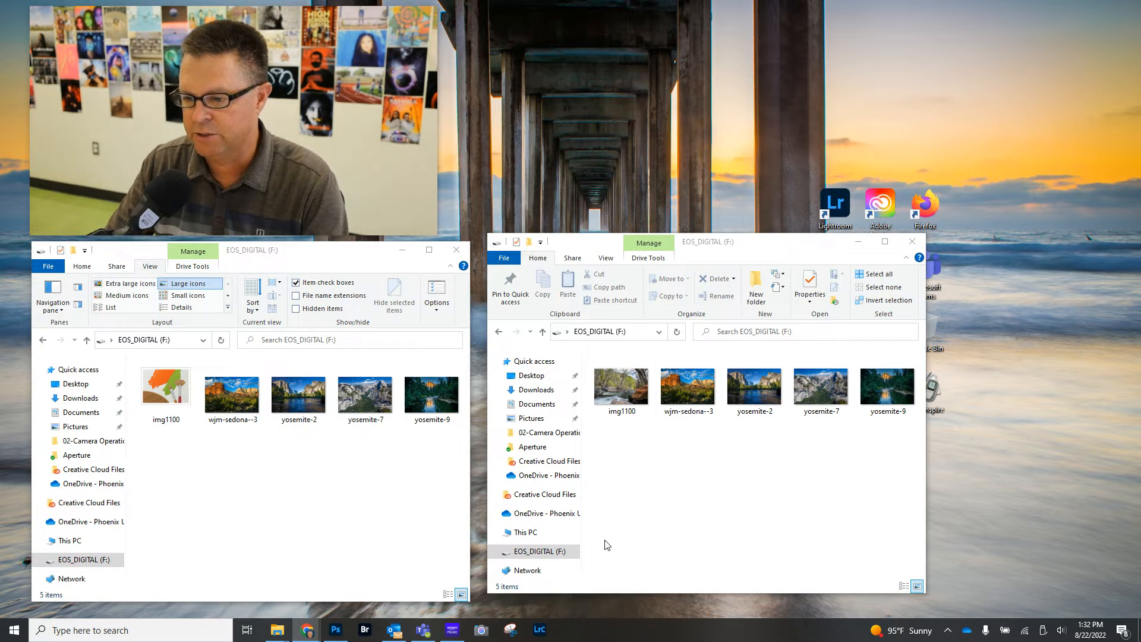
Show the Creative Cloud Files folder in the right window and scroll through it.
left_click(546, 493)
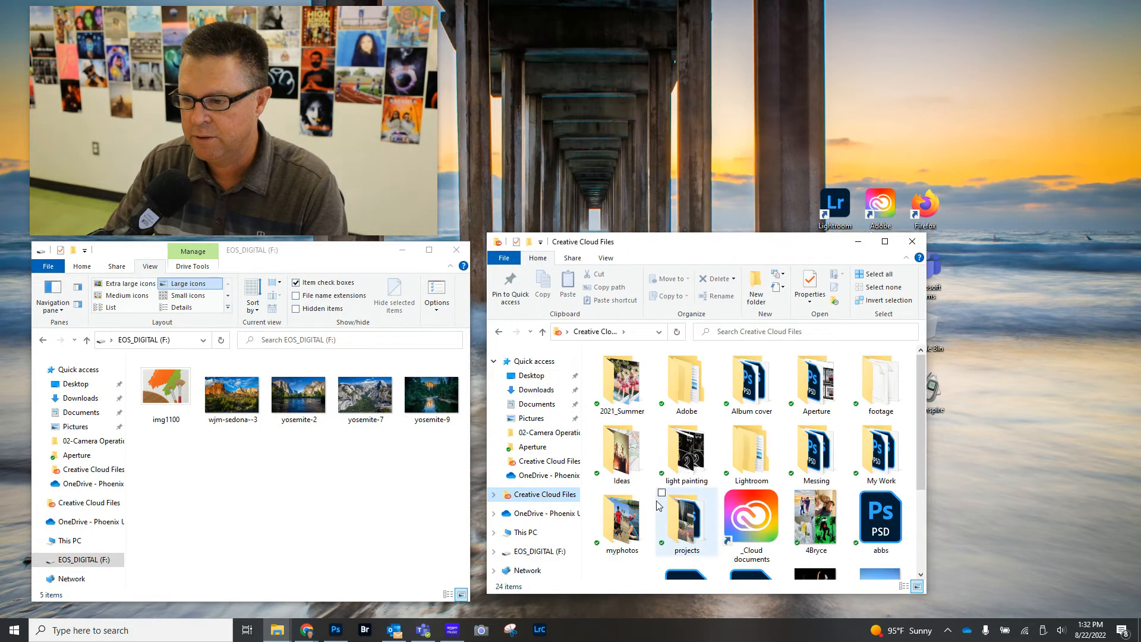
scroll("down", 3)
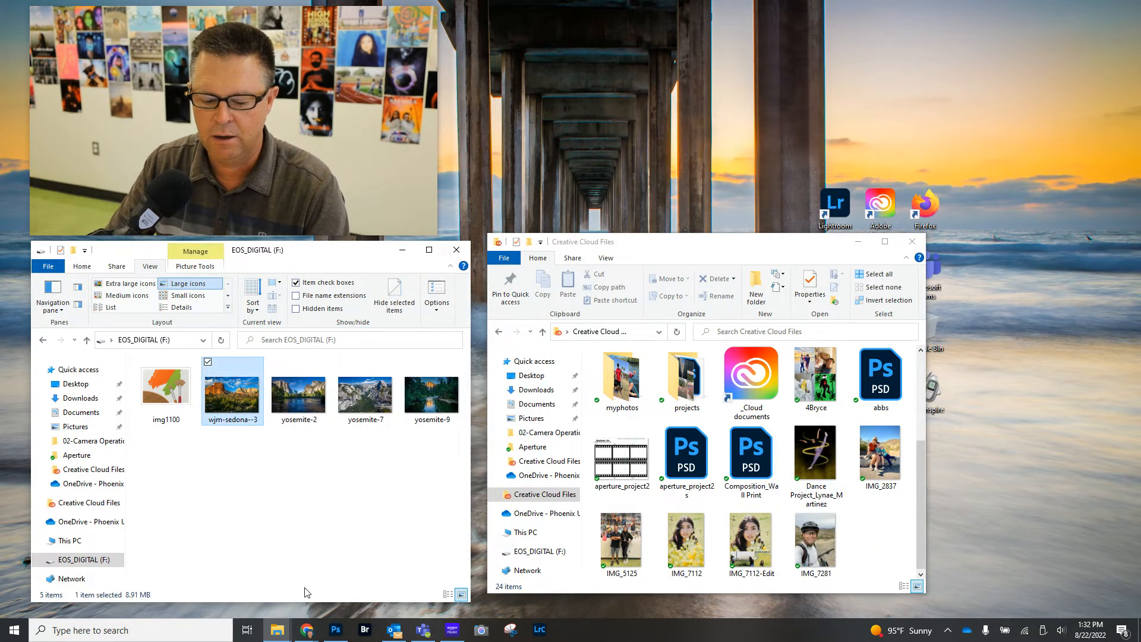
Select all five card photos with Ctrl+A and copy them into Creative Cloud Files.
left_click(165, 393)
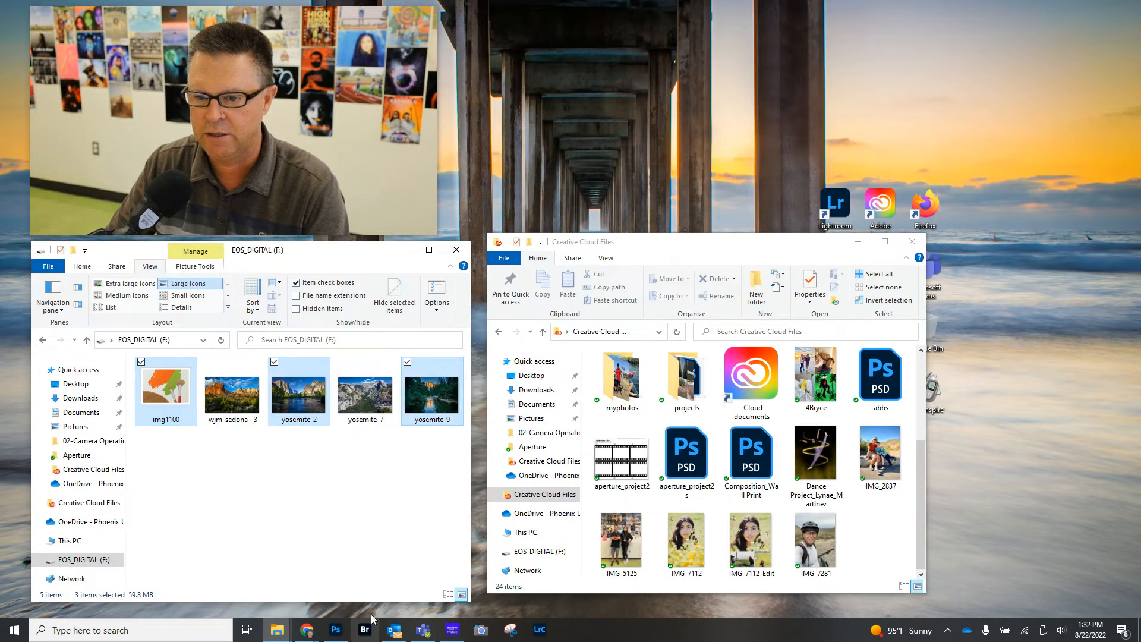
left_click(378, 539)
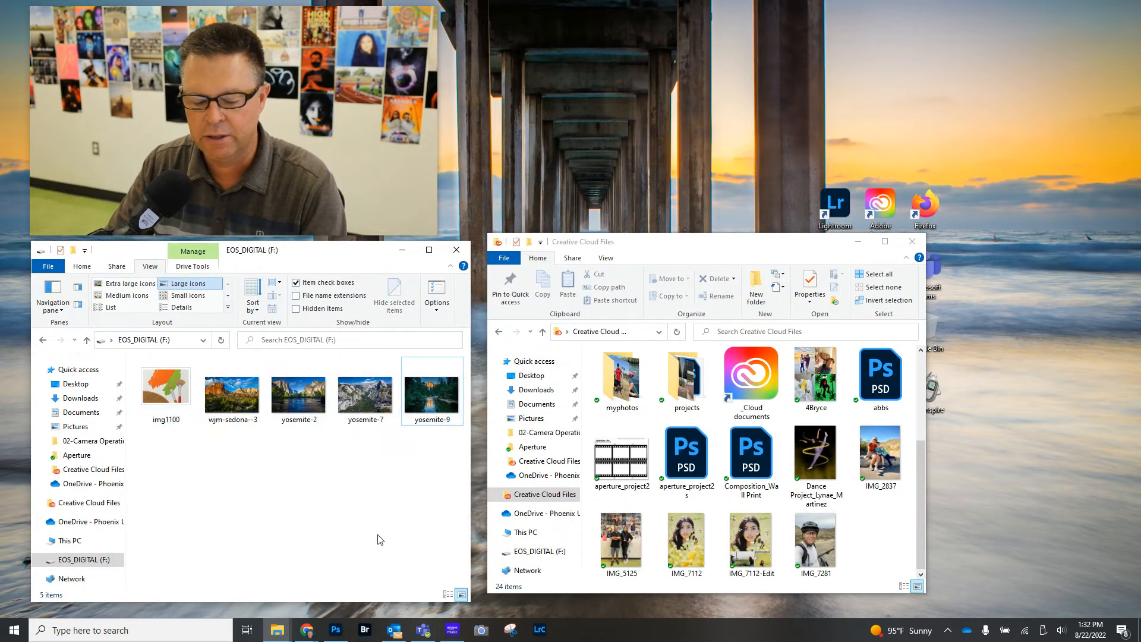
left_click(165, 388)
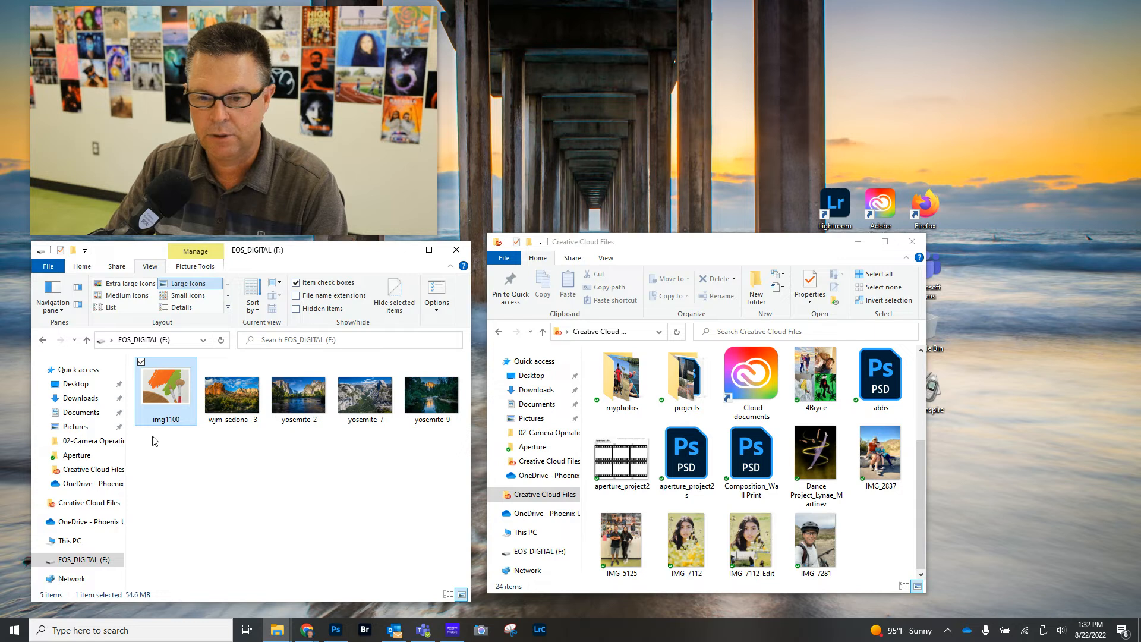
key("ctrl+a")
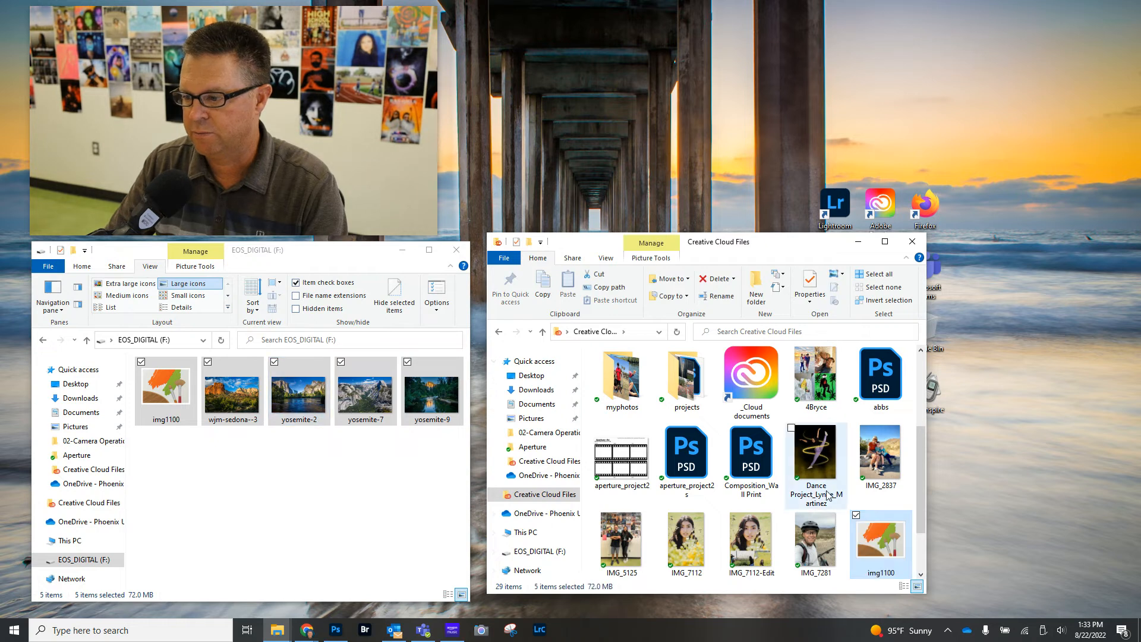
scroll("down", 3)
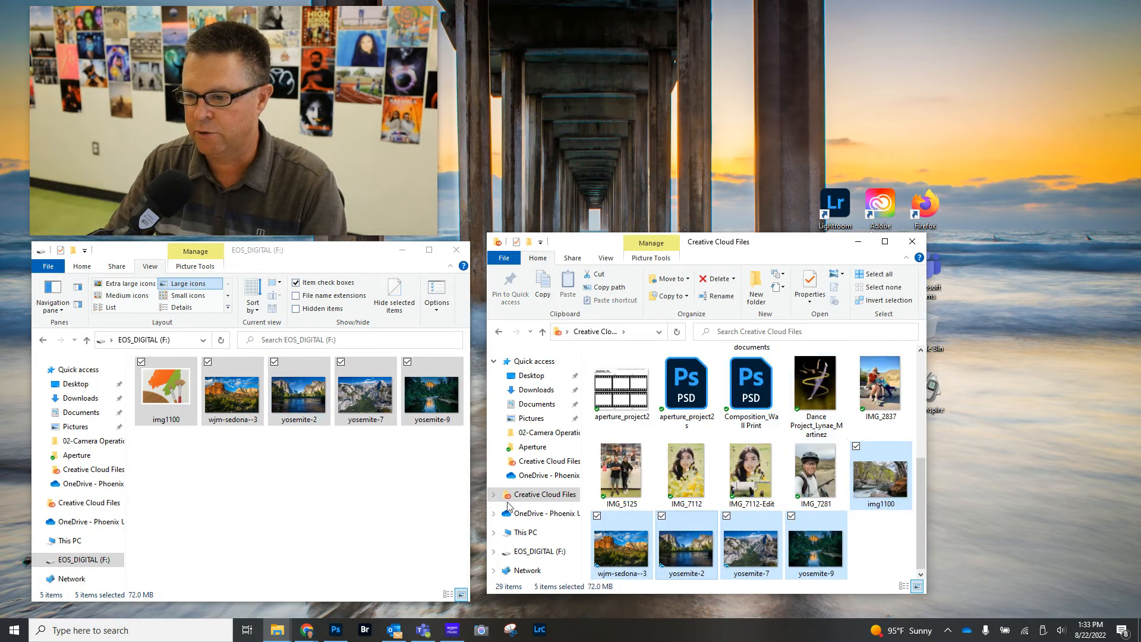